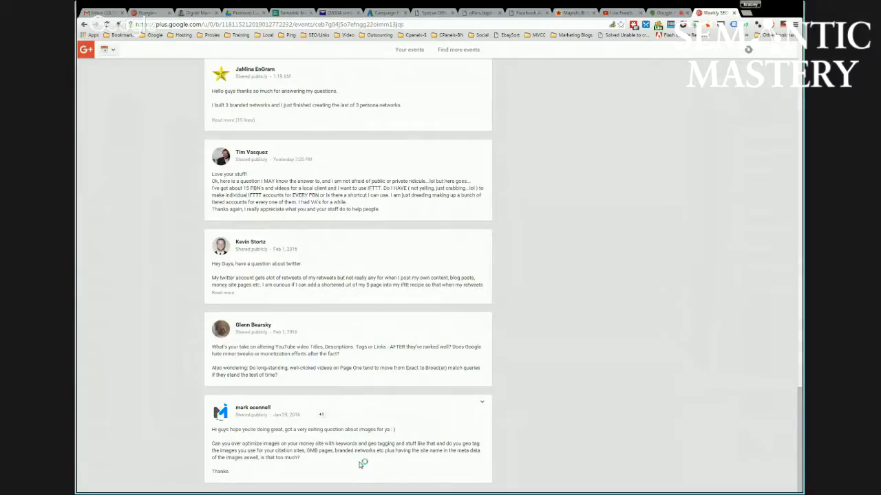
pyautogui.moveTo(345, 465)
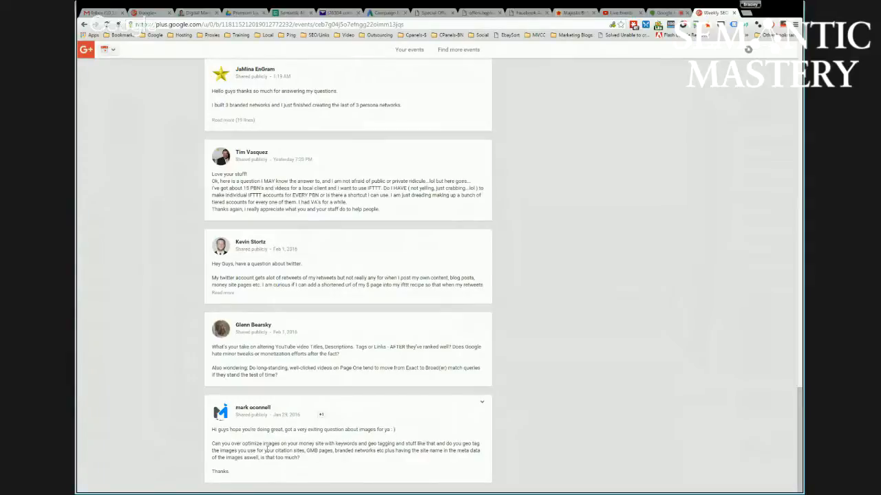
pyautogui.moveTo(542, 447)
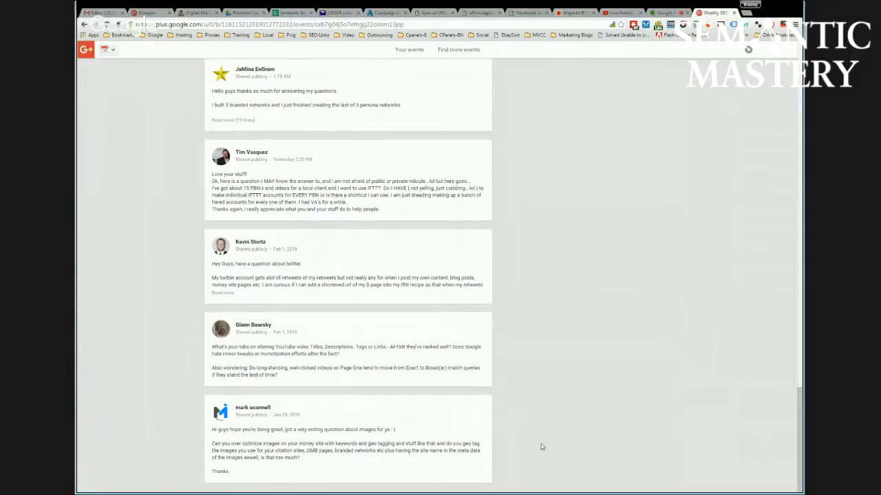
pyautogui.moveTo(535, 406)
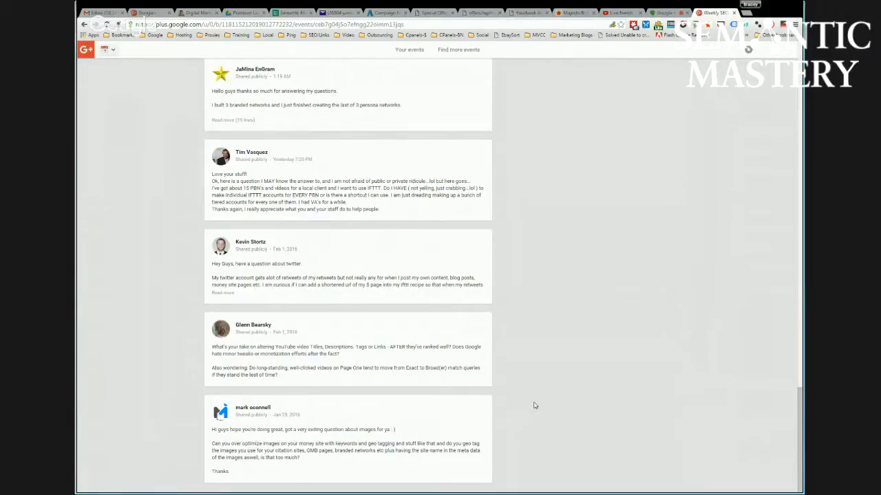
pyautogui.moveTo(504, 420)
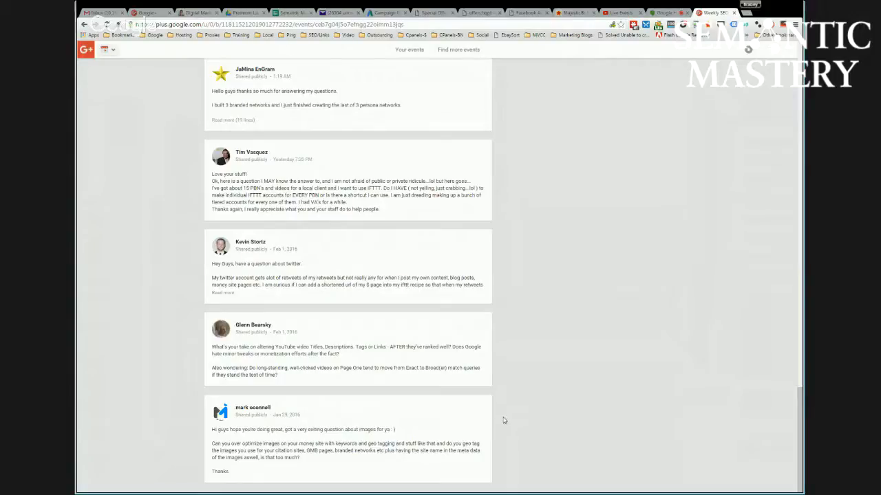
pyautogui.moveTo(558, 419)
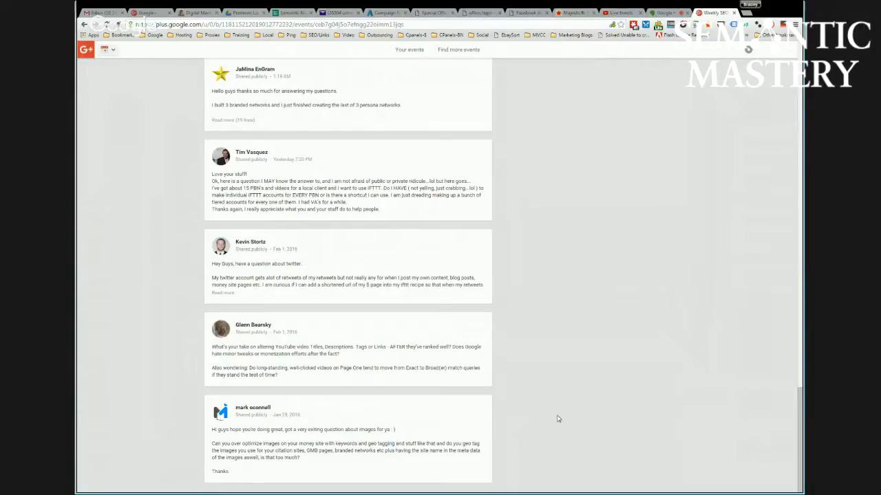
pyautogui.moveTo(574, 425)
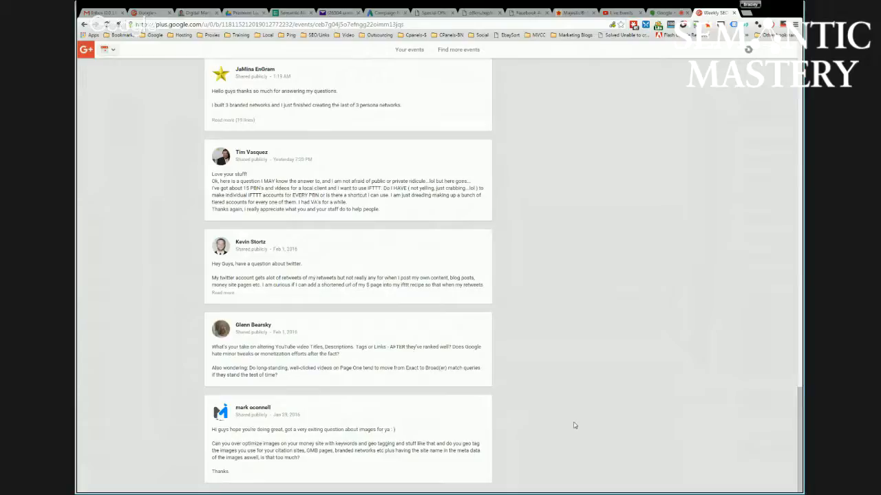
pyautogui.moveTo(509, 411)
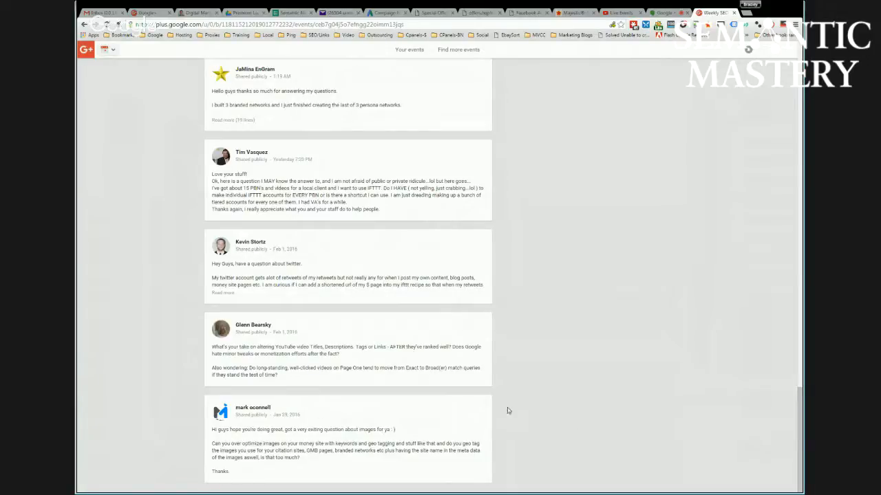
pyautogui.moveTo(564, 372)
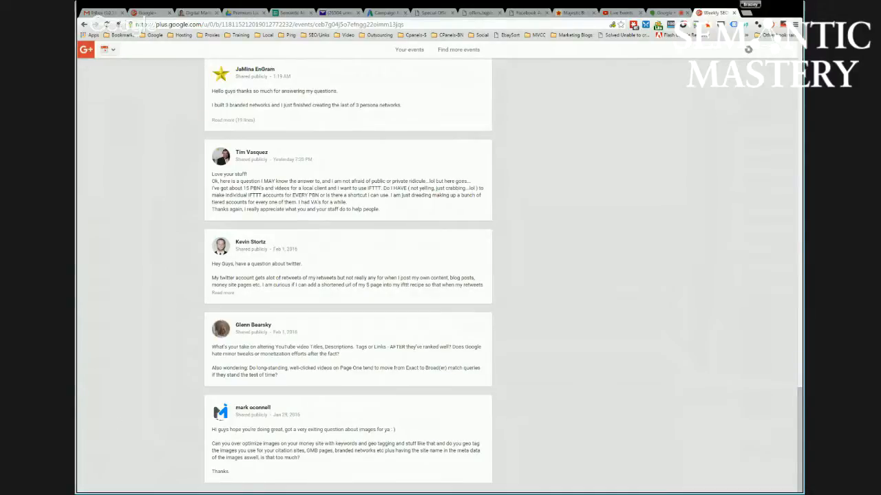
pyautogui.moveTo(548, 349)
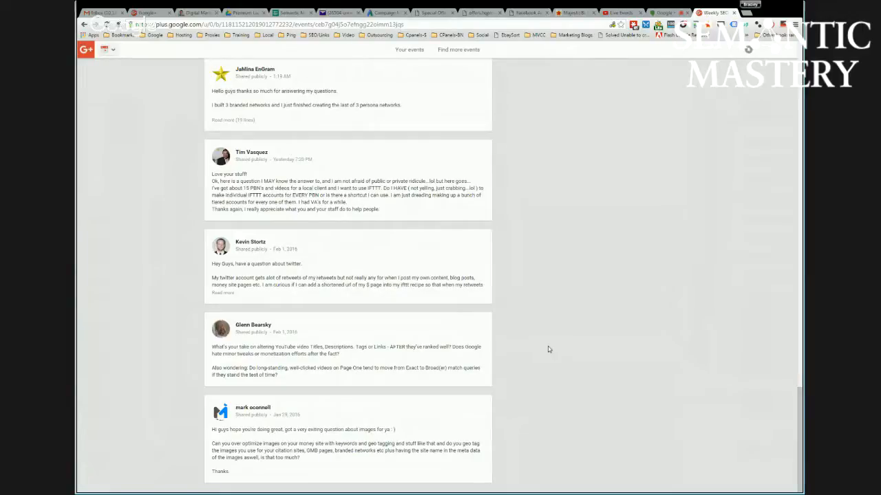
pyautogui.moveTo(458, 412)
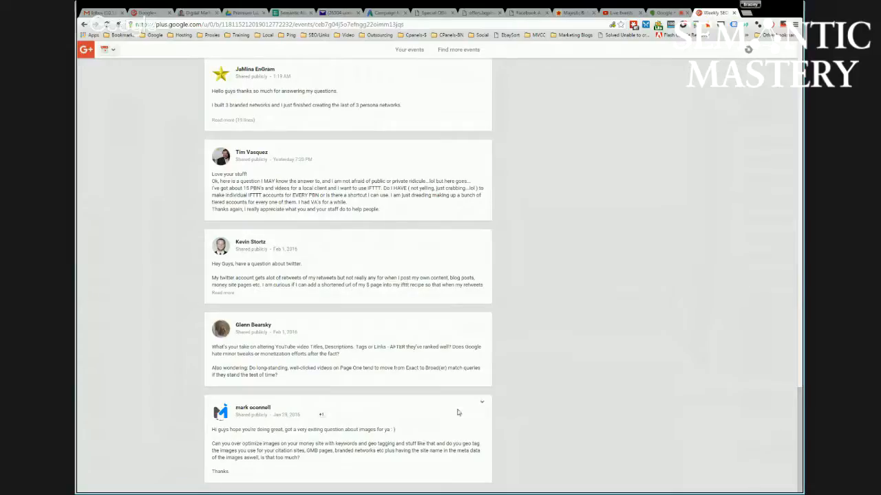
pyautogui.moveTo(570, 381)
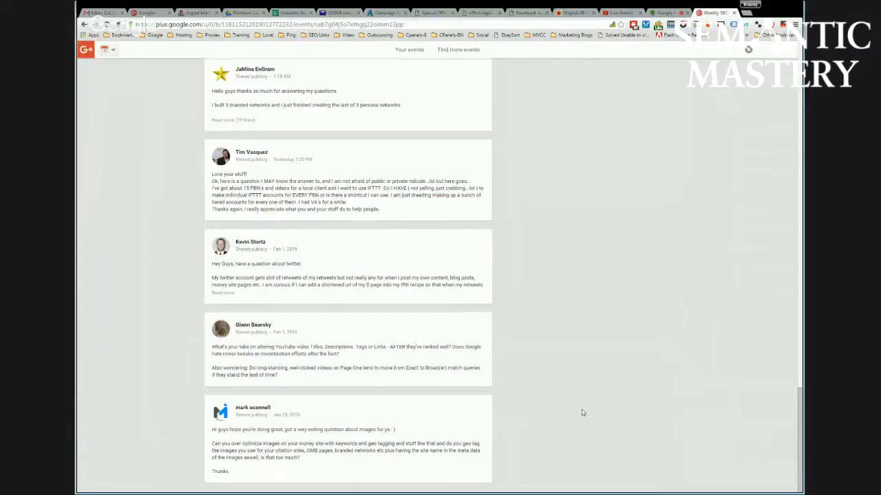
pyautogui.moveTo(589, 395)
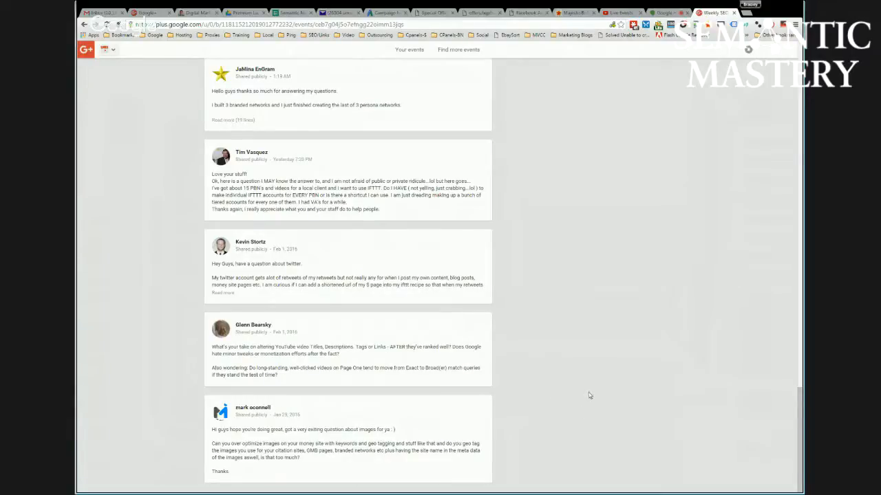
pyautogui.moveTo(550, 406)
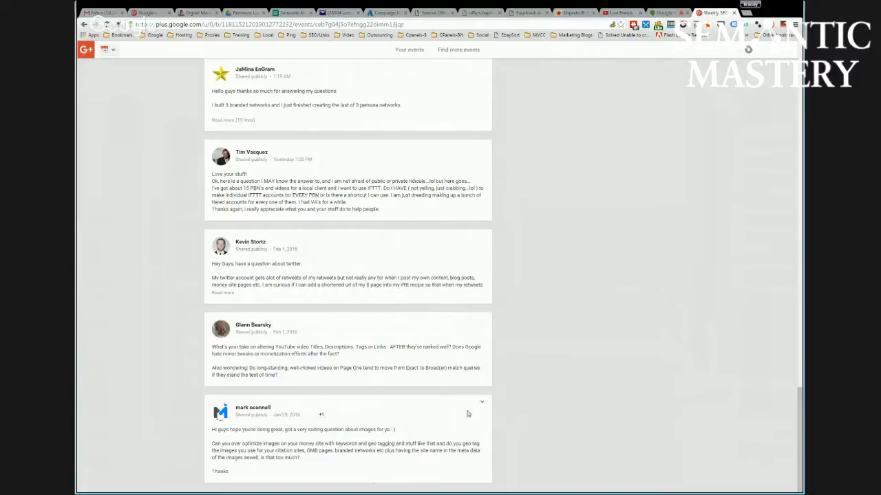
pyautogui.moveTo(375, 472)
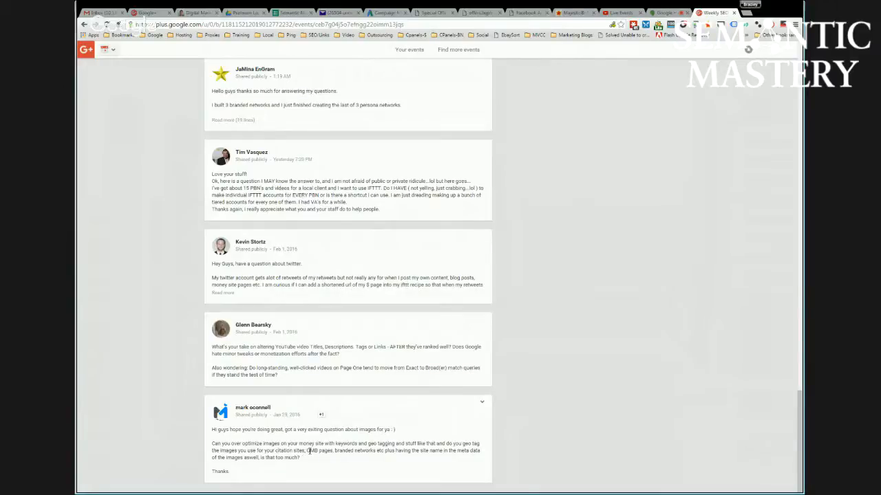
pyautogui.moveTo(327, 459)
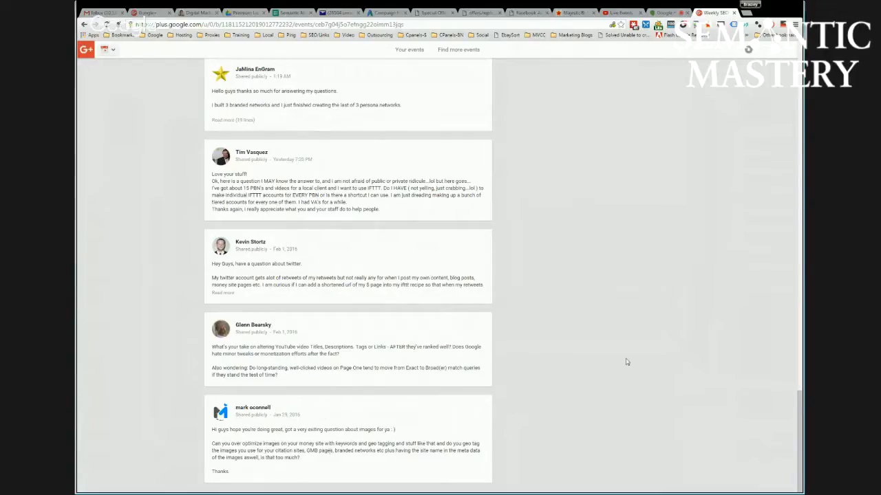
pyautogui.moveTo(618, 369)
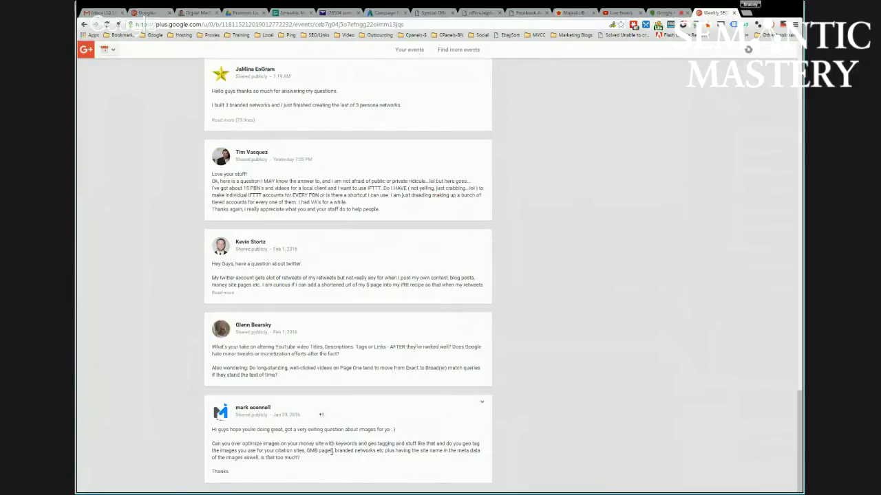
pyautogui.doubleClick(317, 450)
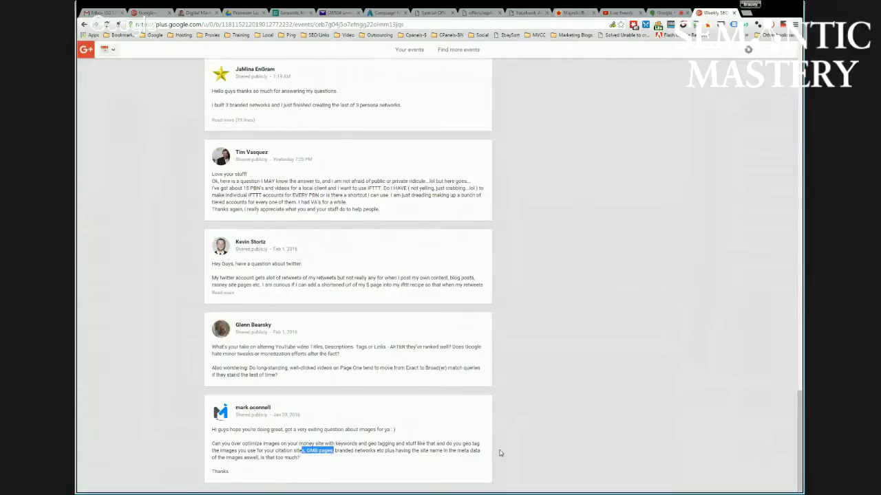
pyautogui.moveTo(509, 436)
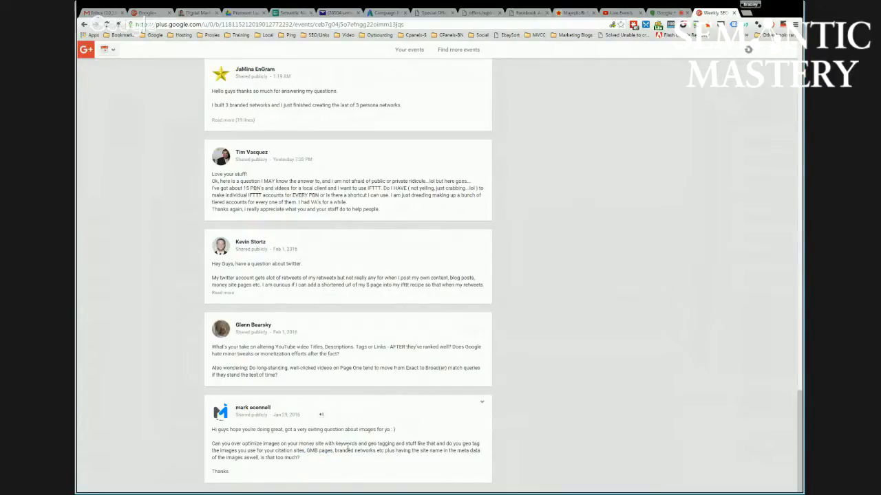
pyautogui.moveTo(530, 396)
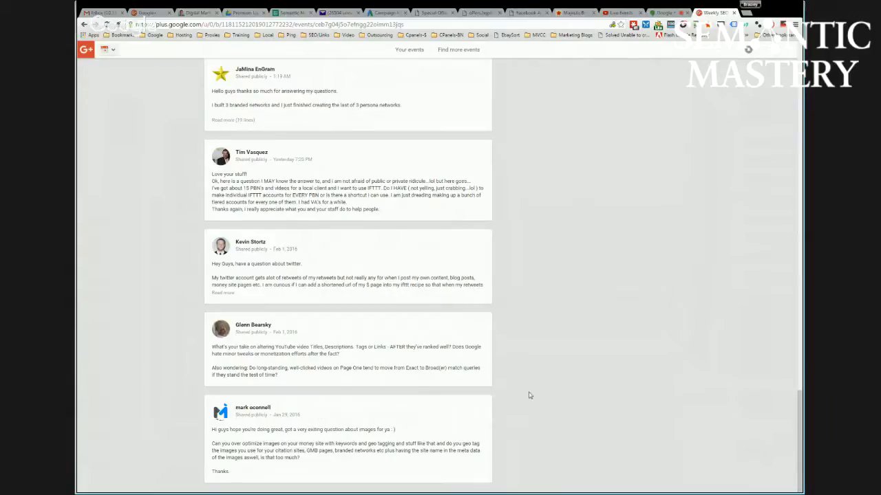
pyautogui.moveTo(563, 392)
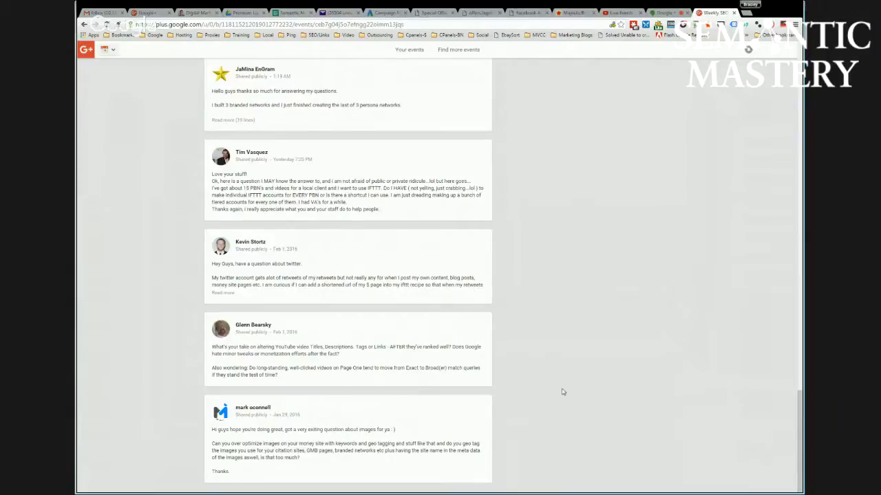
pyautogui.moveTo(563, 385)
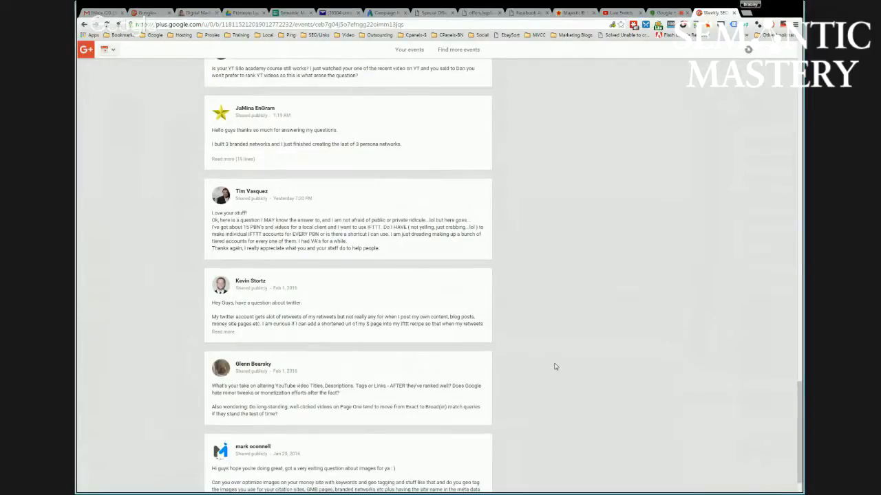
pyautogui.scroll(-3)
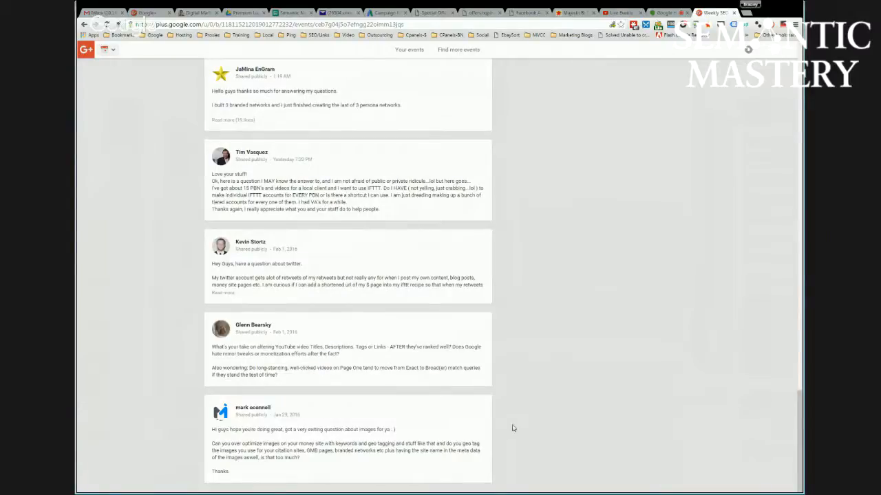